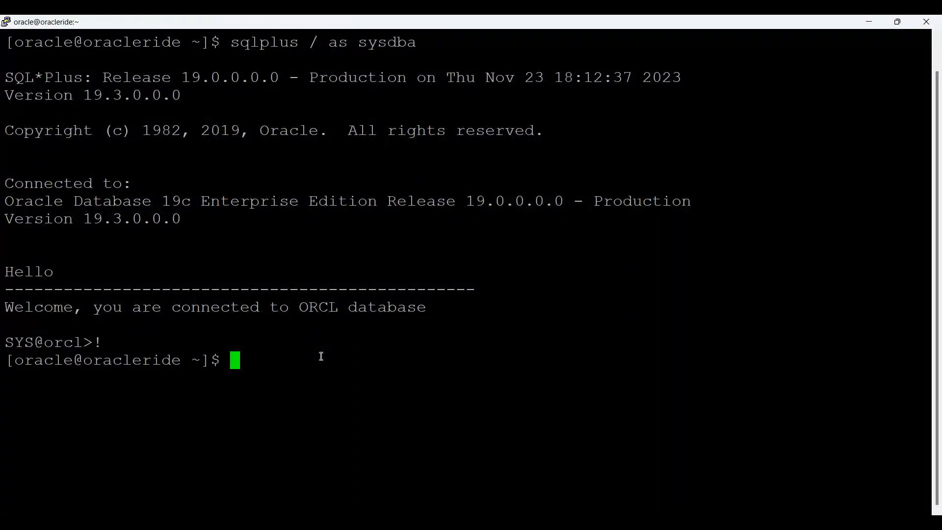
{"action": "type", "text": "id oracle"}
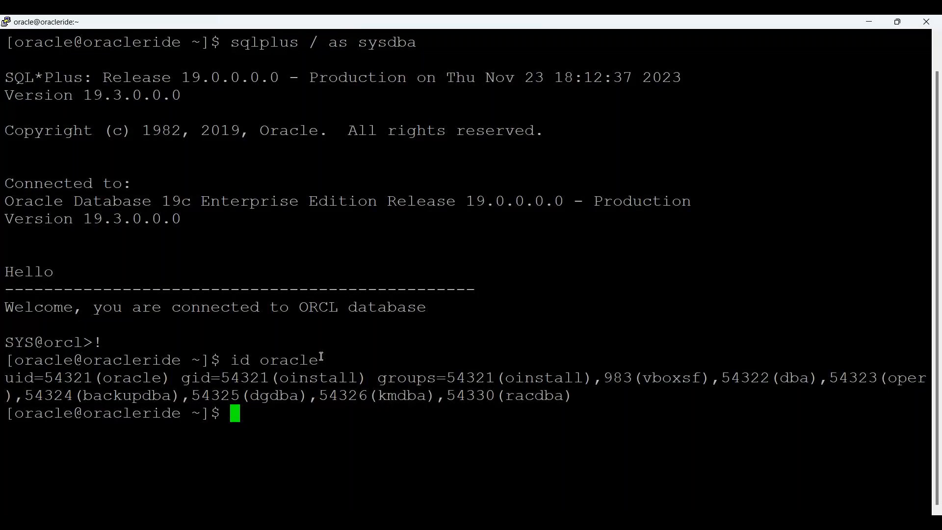